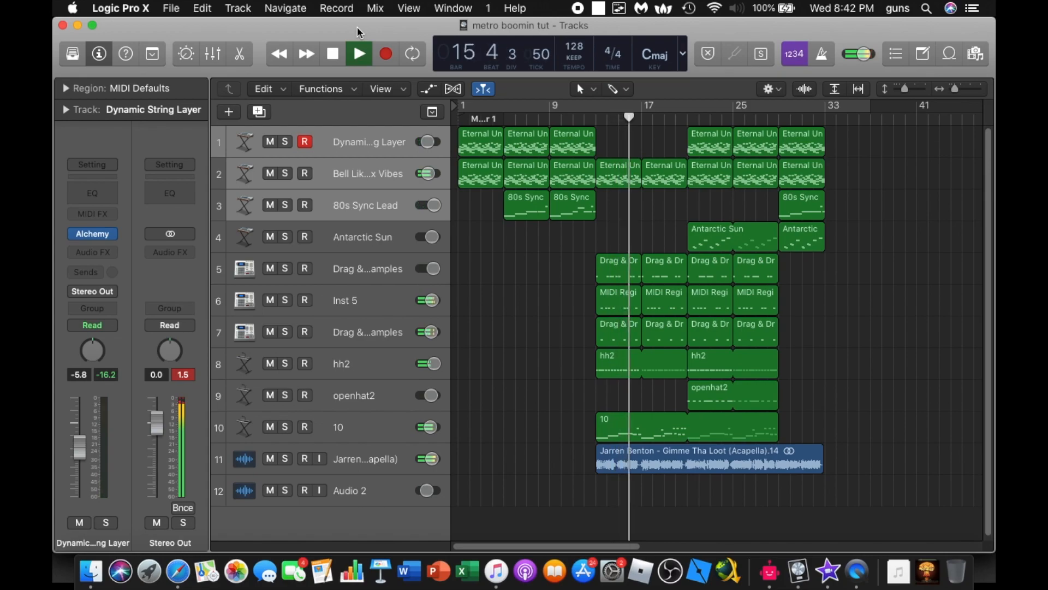
left_click(358, 53)
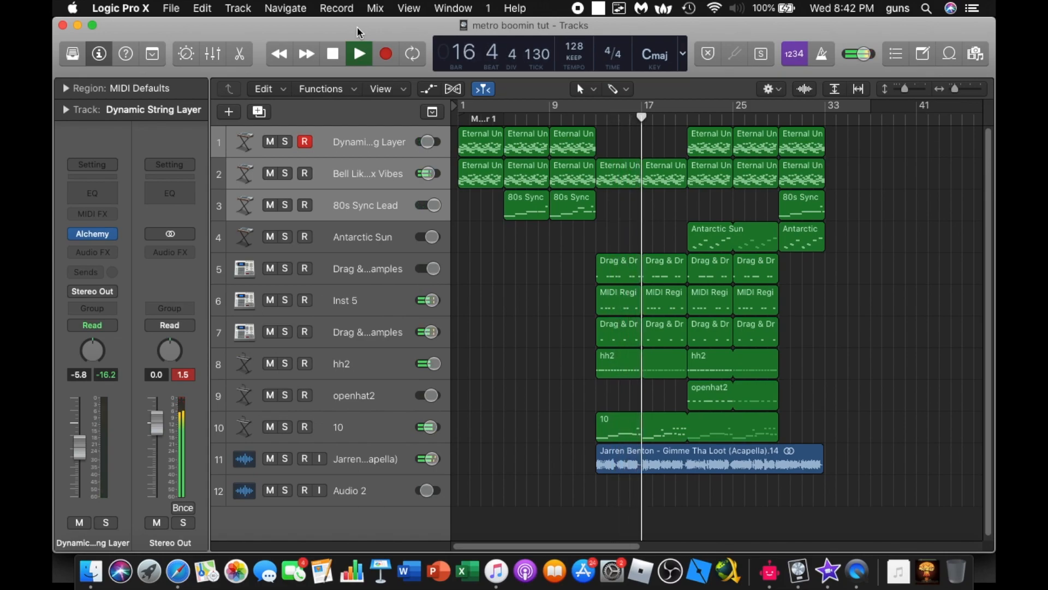